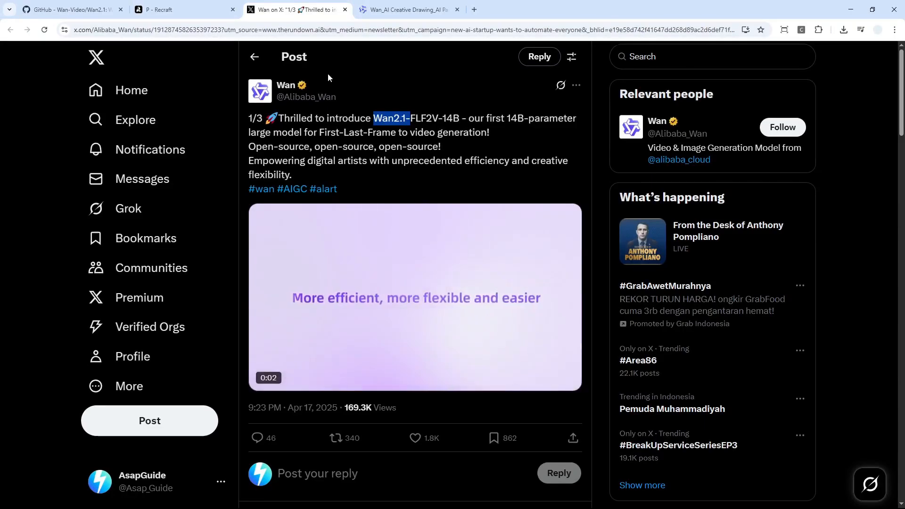
Highlight the '8.19' GB VRAM and 'RTX 4090' figures in the Wan2.1 GitHub README
left_click(69, 10)
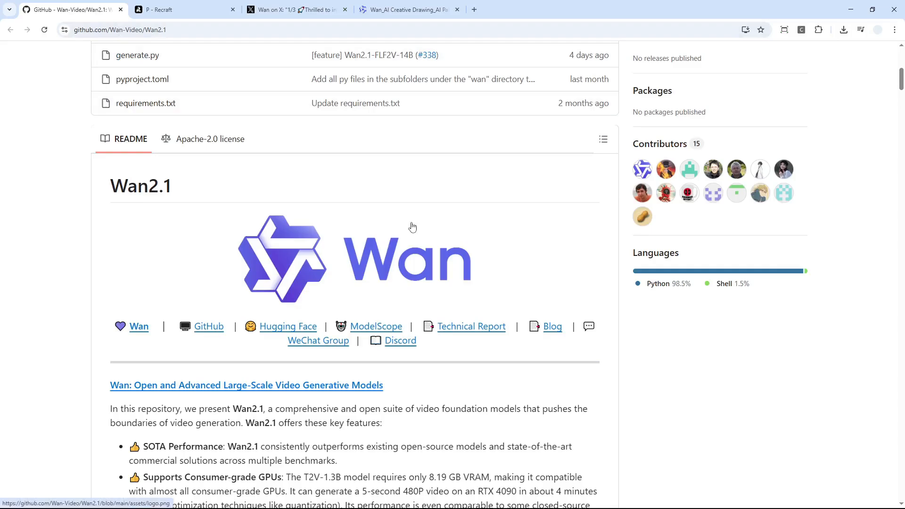
mouse_move(425, 267)
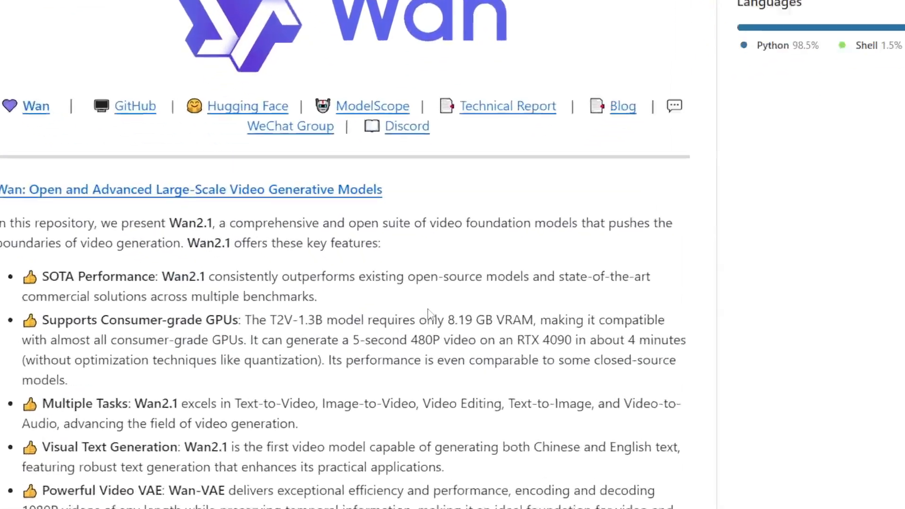
double_click(466, 319)
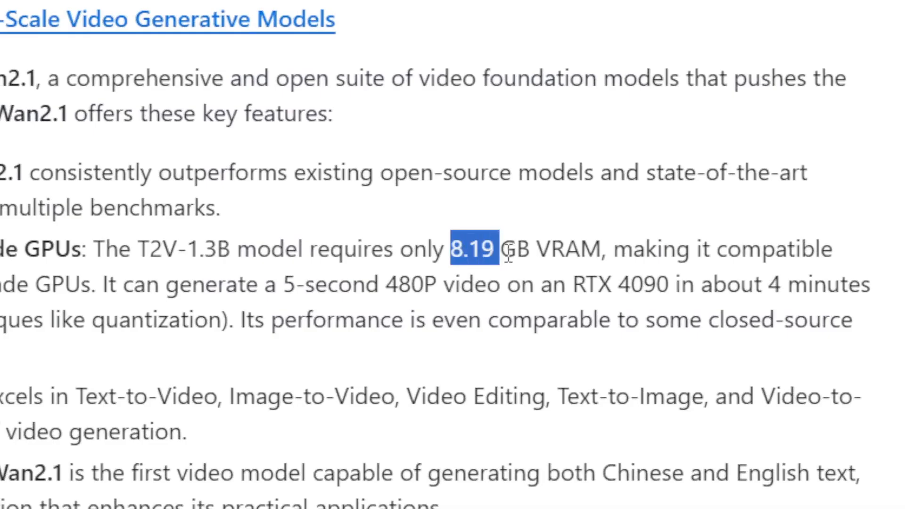
double_click(582, 284)
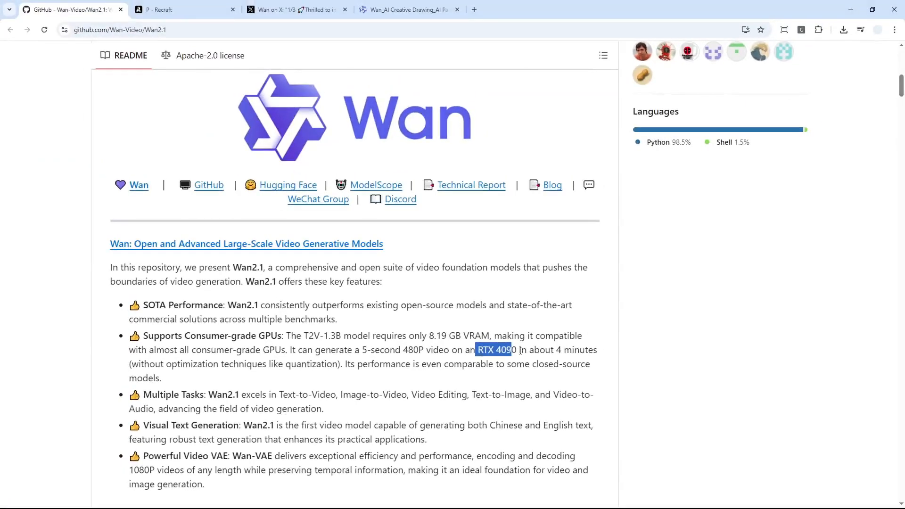
mouse_move(331, 96)
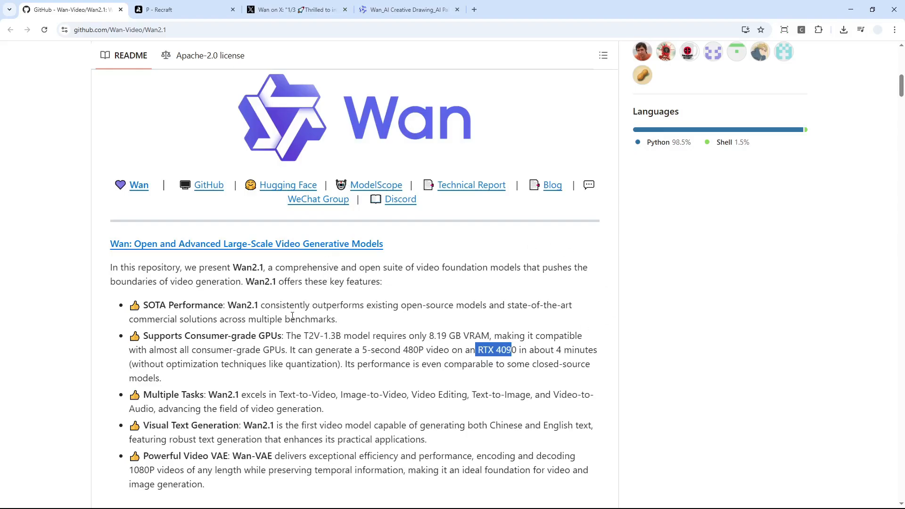
Scroll the Wan announcement thread on X to its 2/3 post's first/last-frame demo video
left_click(294, 9)
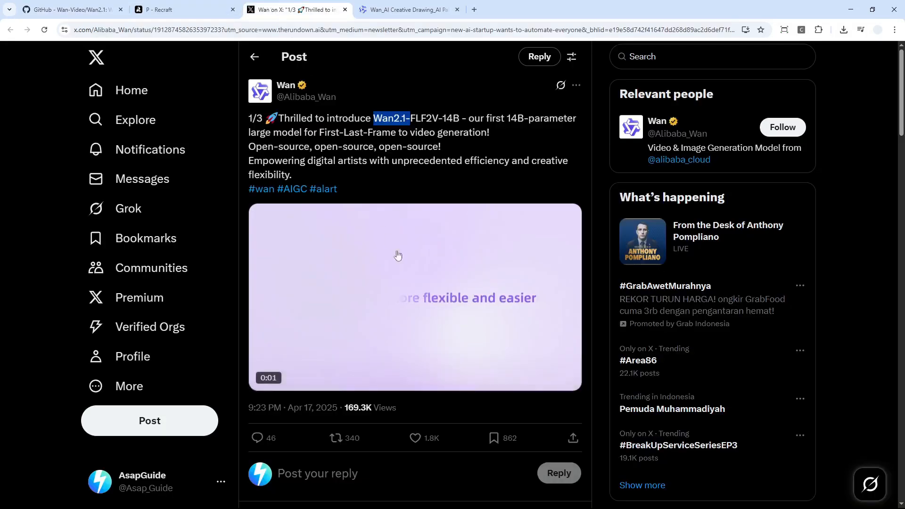
scroll("down", 3)
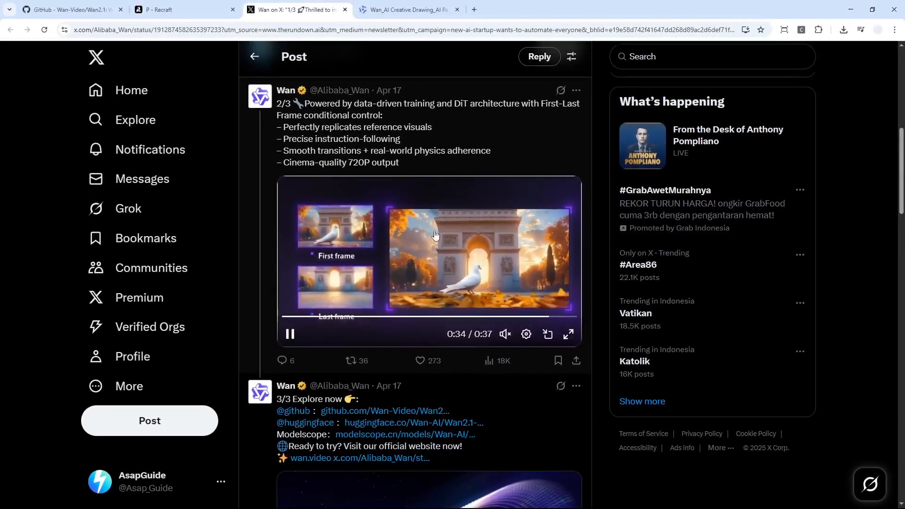
Browse the wan.video Explore page banners for Wan 2.1, Portraiture and Cinematic
left_click(408, 9)
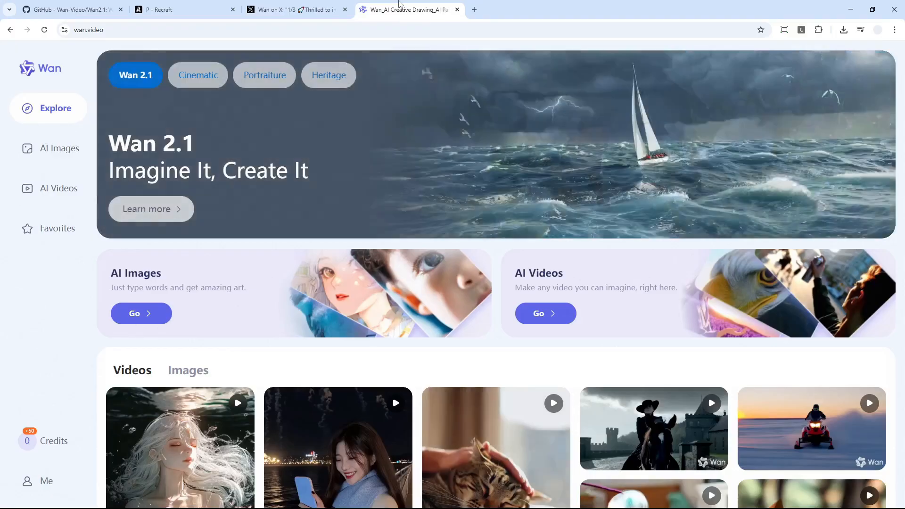
left_click(197, 75)
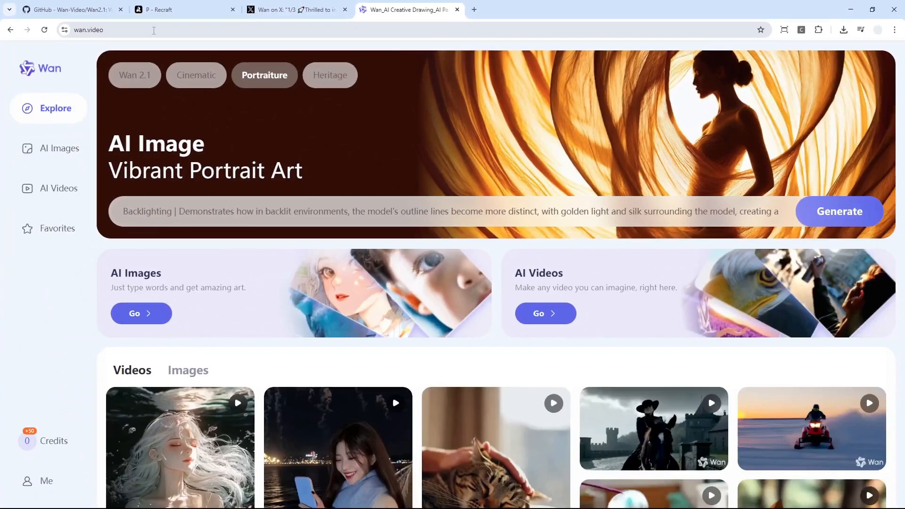
left_click(134, 75)
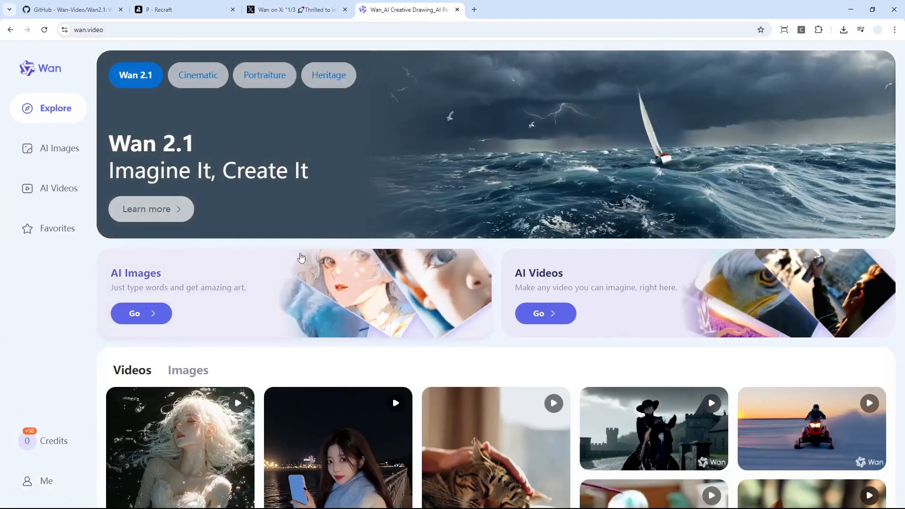
mouse_move(235, 340)
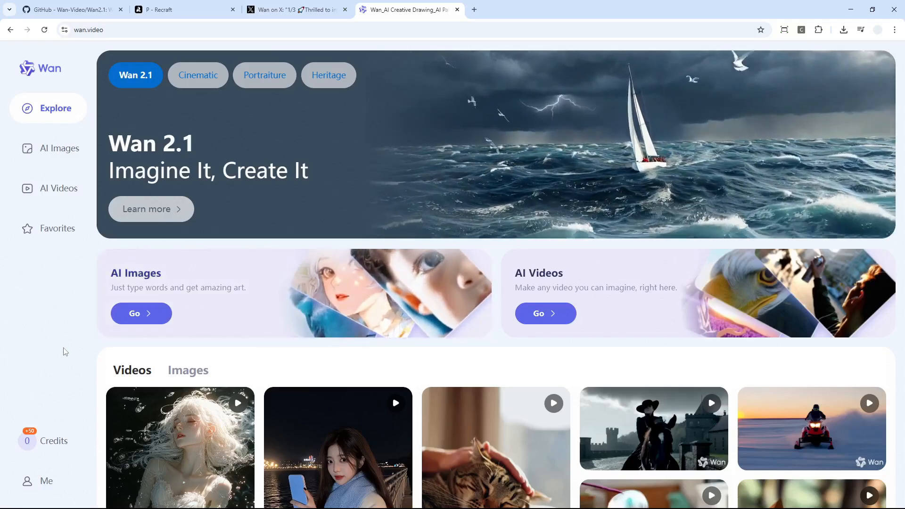
left_click(197, 75)
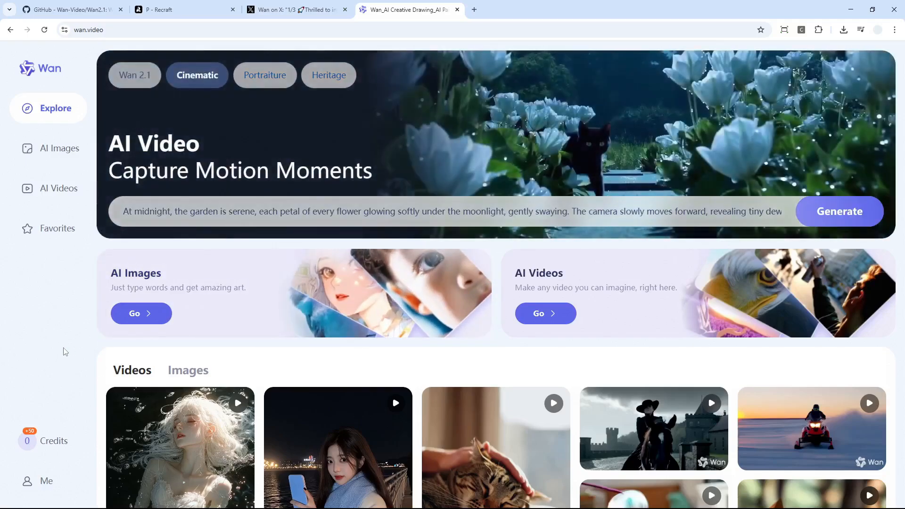
mouse_move(46, 448)
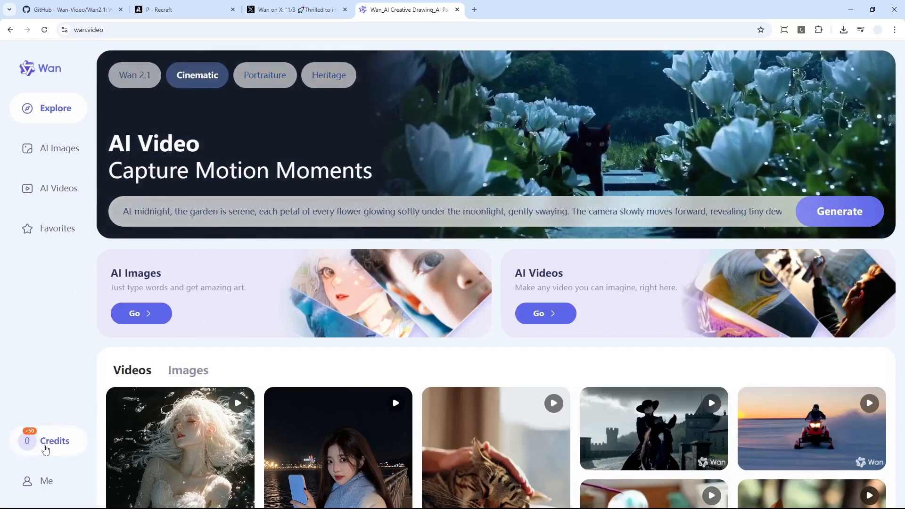
Claim the daily check-in from the Credits panel, raising the balance from 0 to 50
left_click(47, 443)
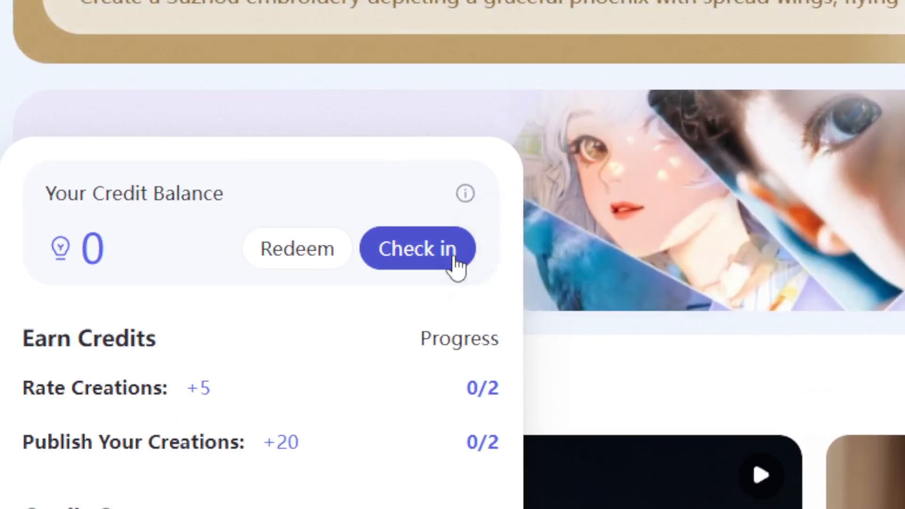
left_click(416, 248)
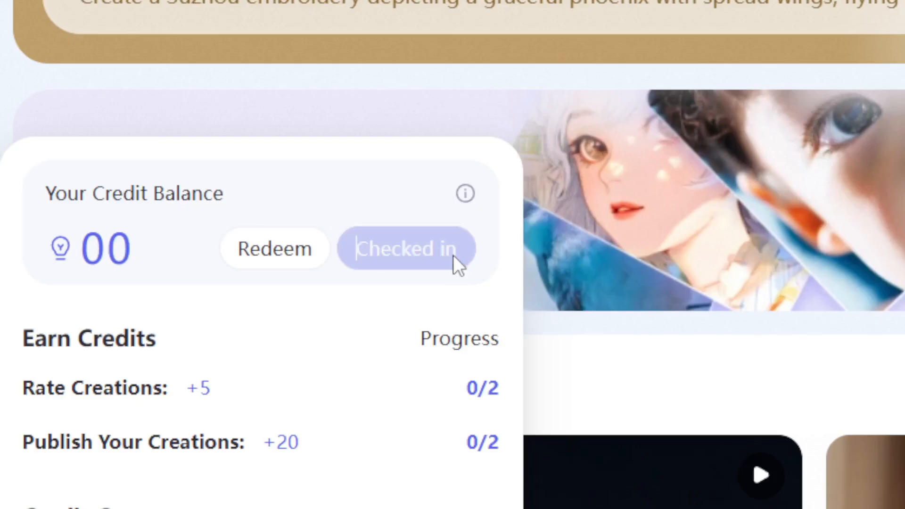
left_click(405, 249)
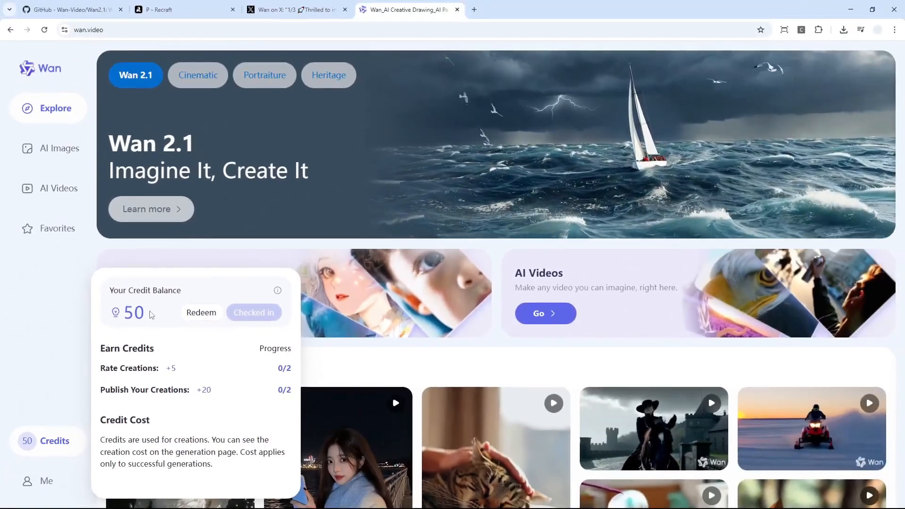
left_click(197, 76)
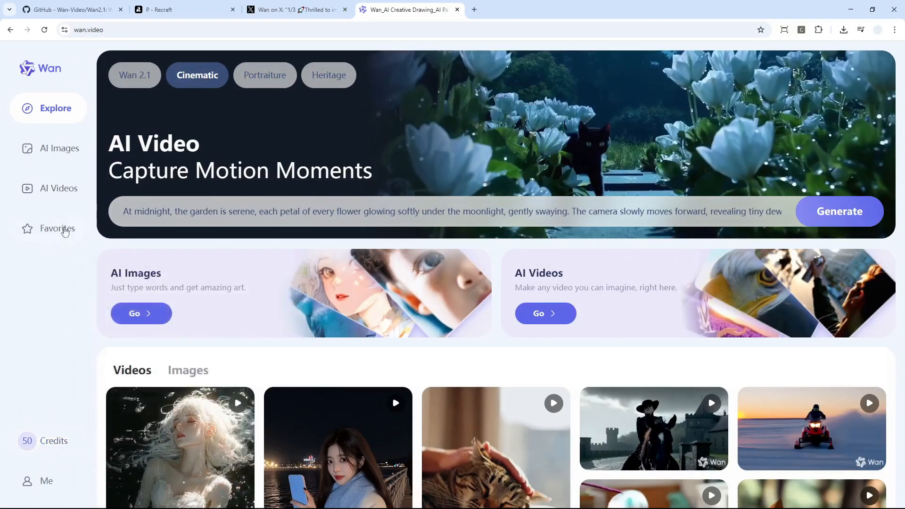
Start an AI Videos Image2Video creation with the Start/End Frames option enabled
left_click(59, 189)
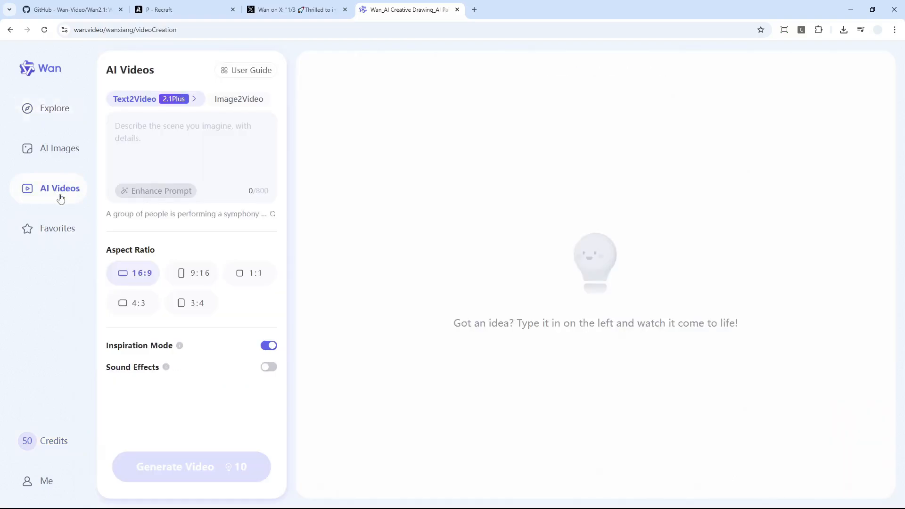
mouse_move(238, 99)
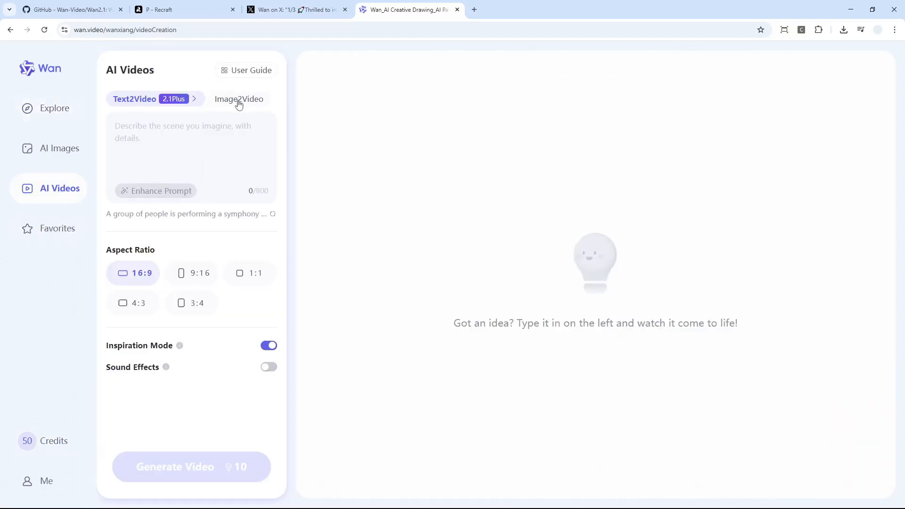
left_click(238, 99)
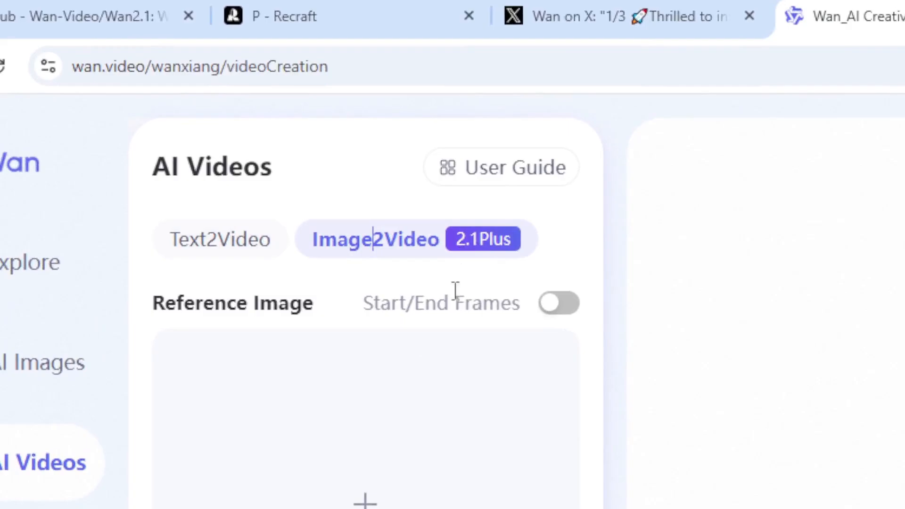
mouse_move(559, 304)
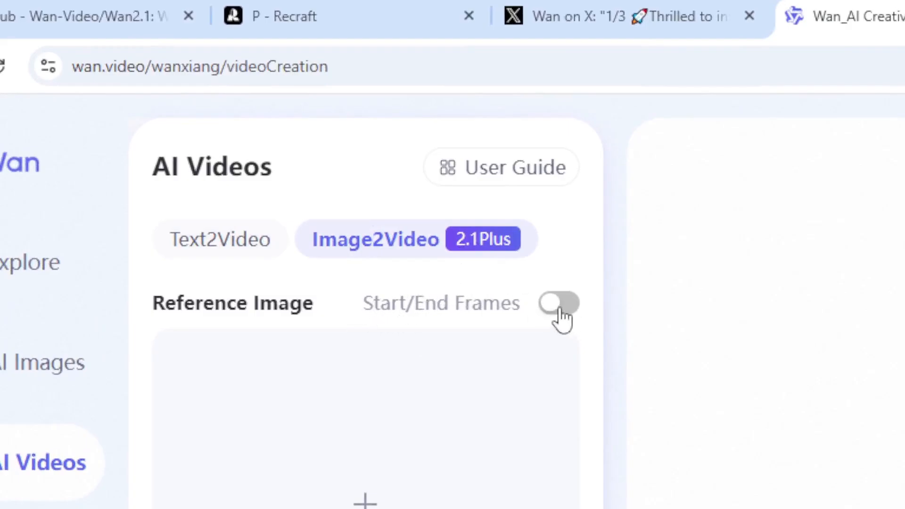
left_click(557, 302)
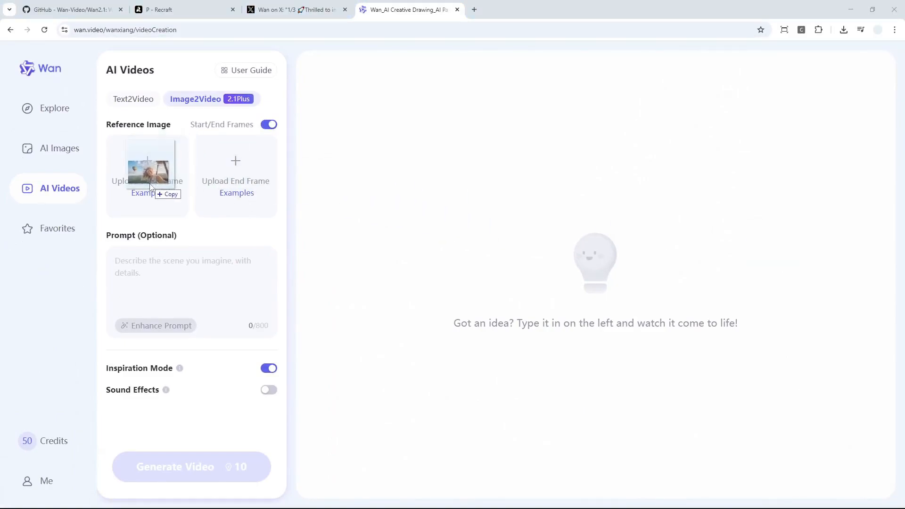
Upload the end-frame image and switch on Sound Effects alongside Inspiration Mode
left_click(147, 167)
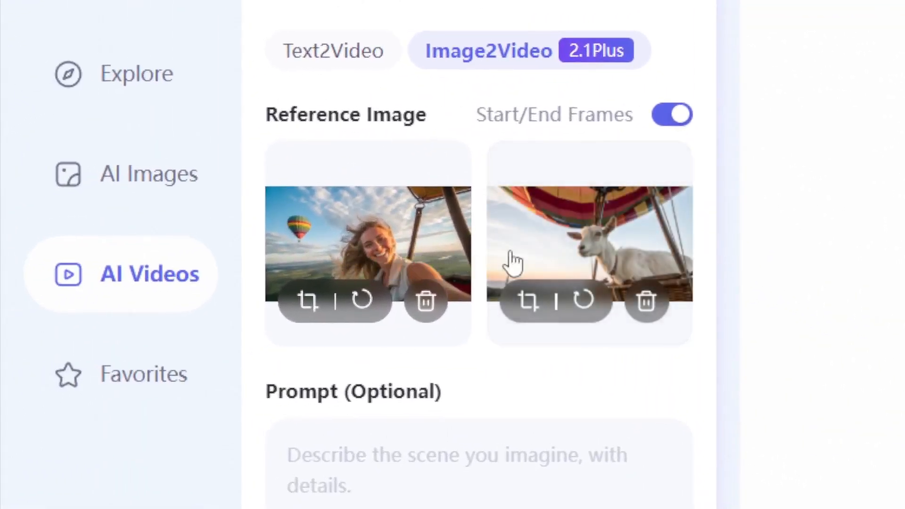
mouse_move(571, 225)
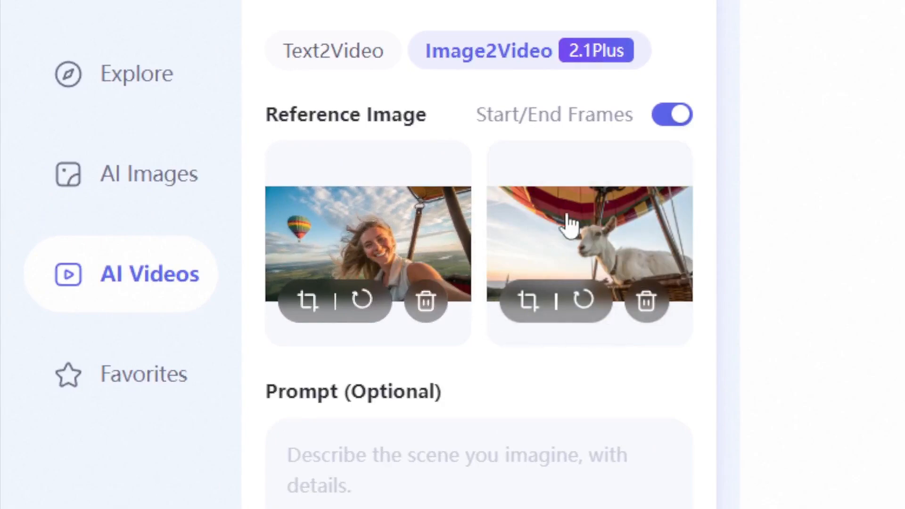
mouse_move(479, 349)
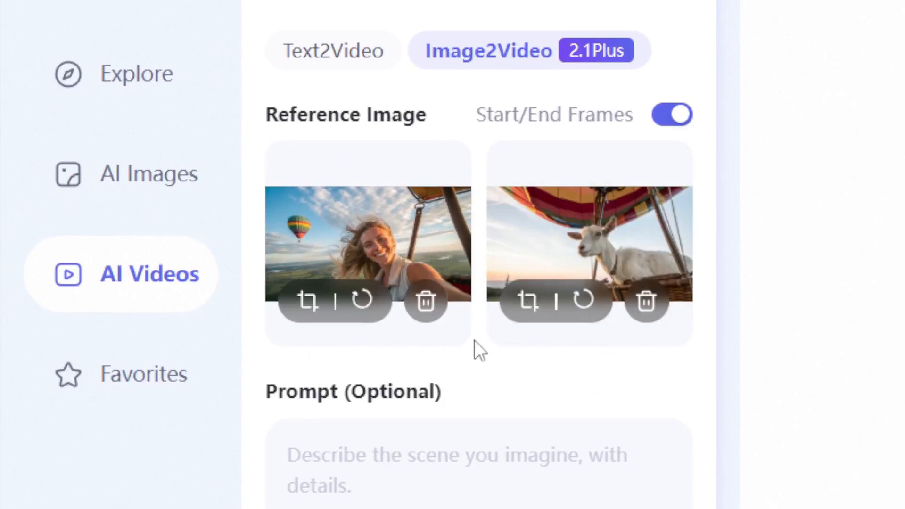
mouse_move(690, 312)
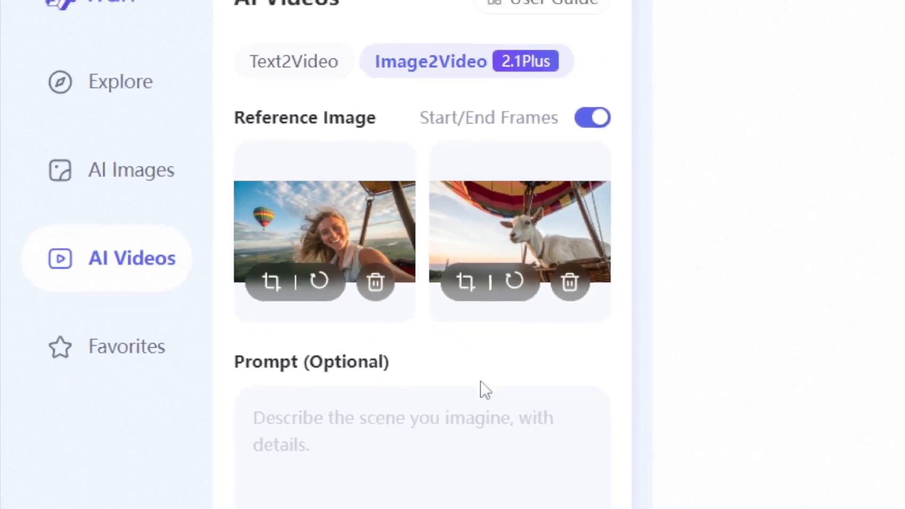
key("ctrl+minus")
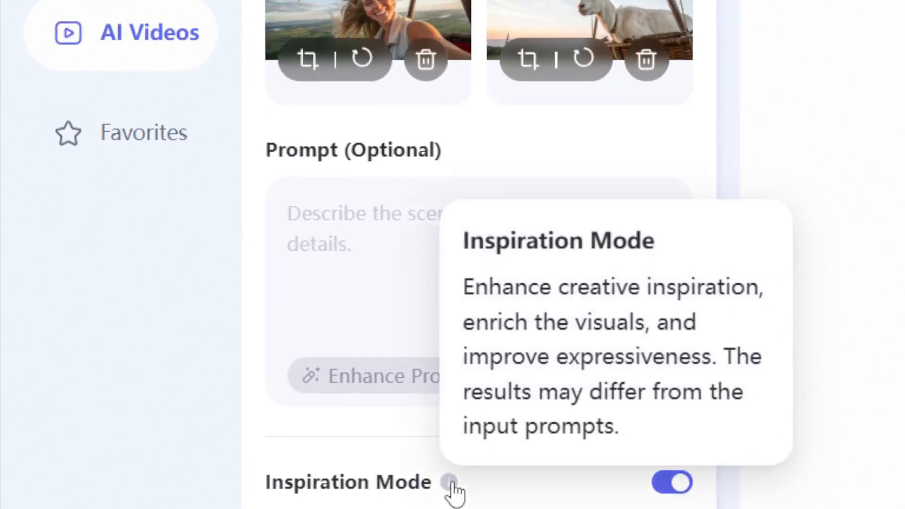
mouse_move(462, 487)
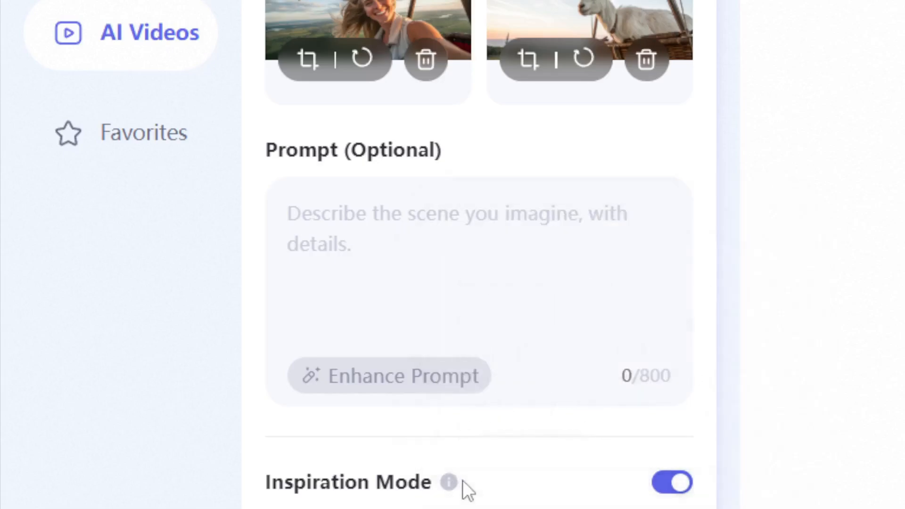
mouse_move(448, 482)
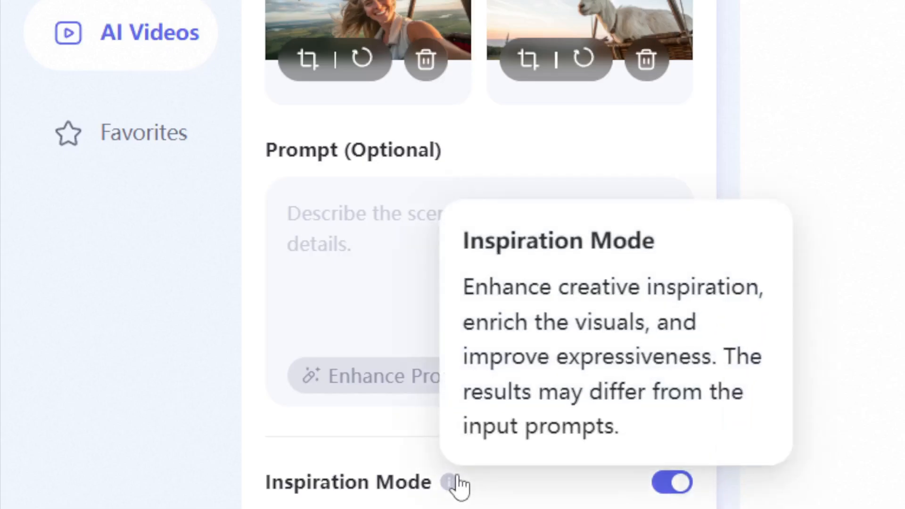
scroll("down", 3)
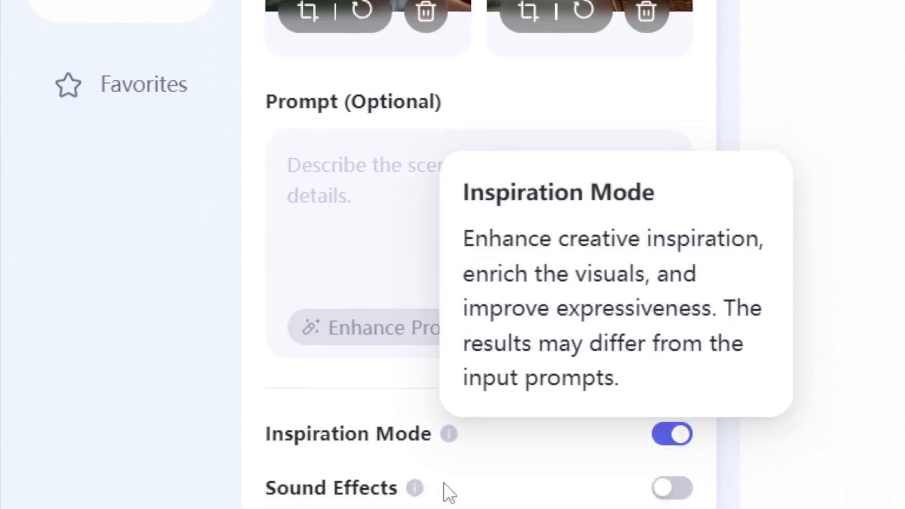
scroll("down", 3)
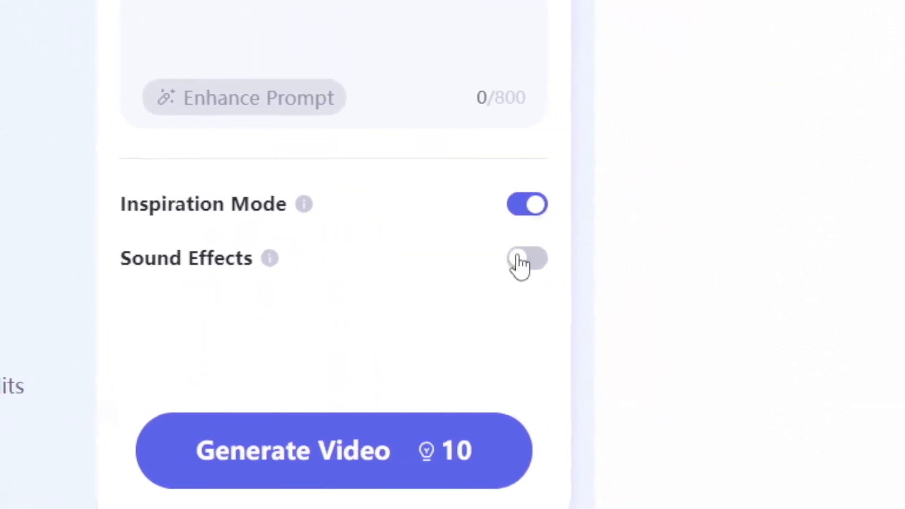
left_click(526, 258)
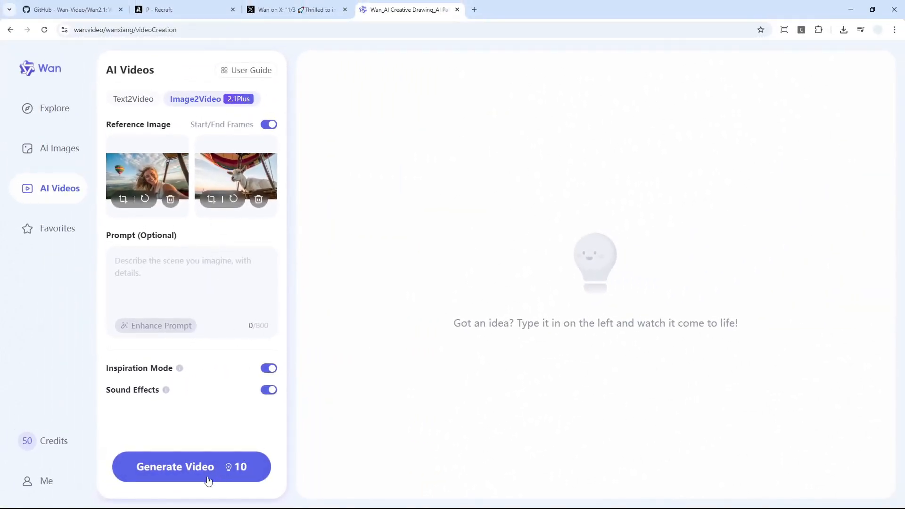
mouse_move(235, 470)
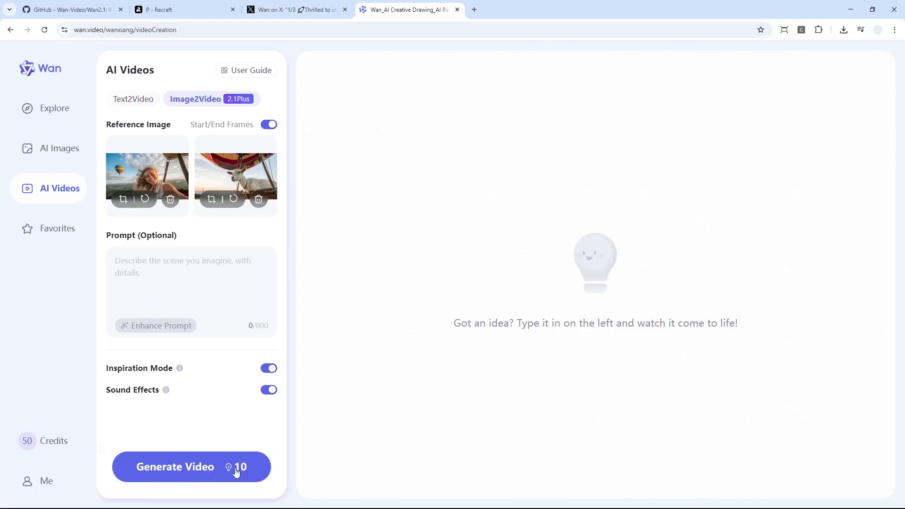
mouse_move(225, 468)
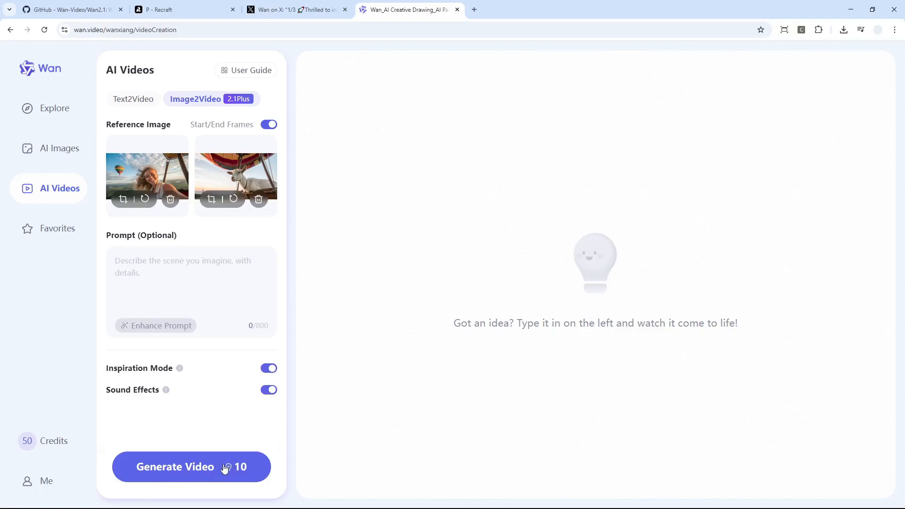
Generate the balloon-to-goat video, queued with an estimated time of about 7m48s
left_click(175, 467)
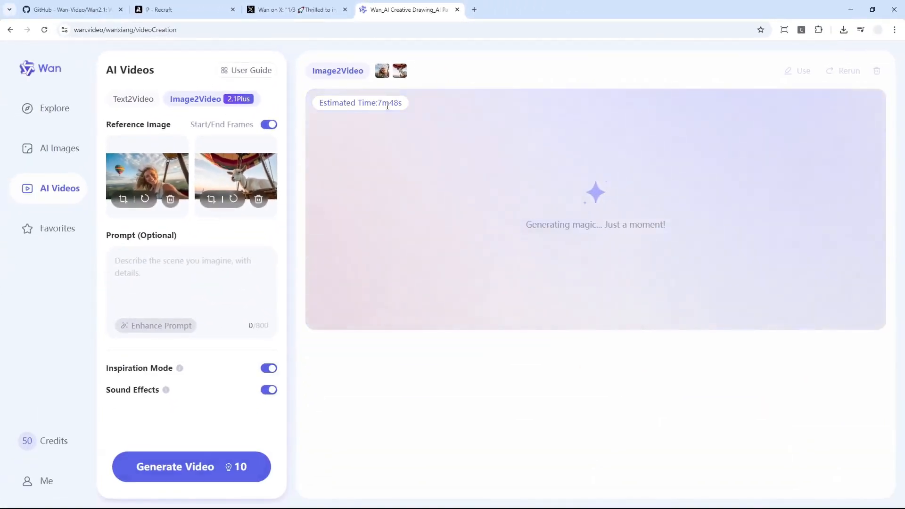
mouse_move(413, 154)
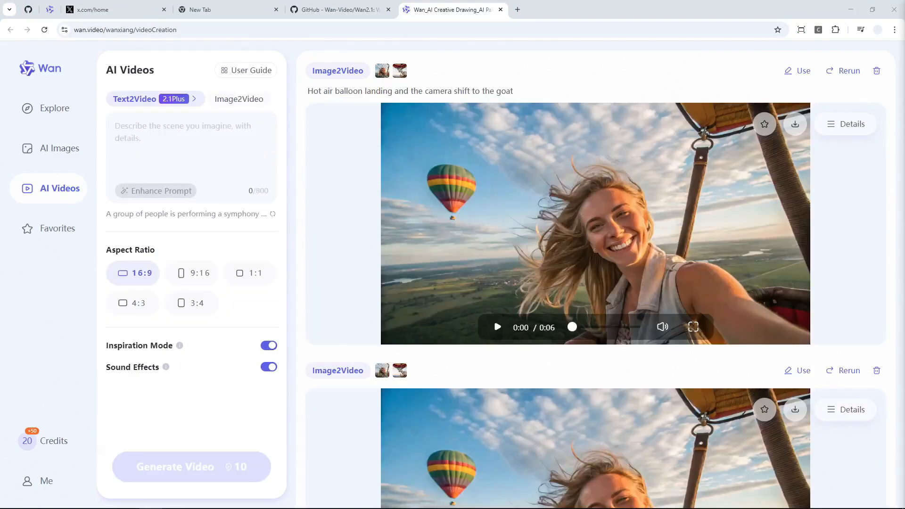
mouse_move(854, 295)
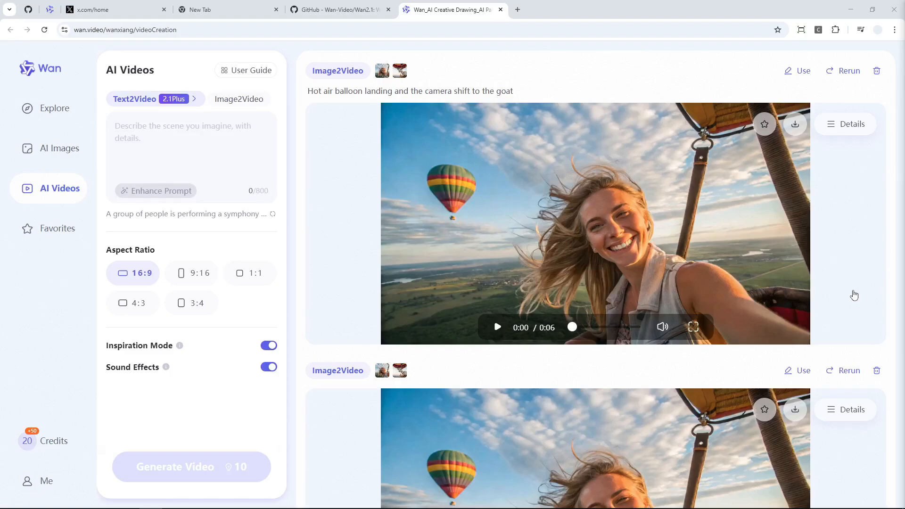
mouse_move(879, 204)
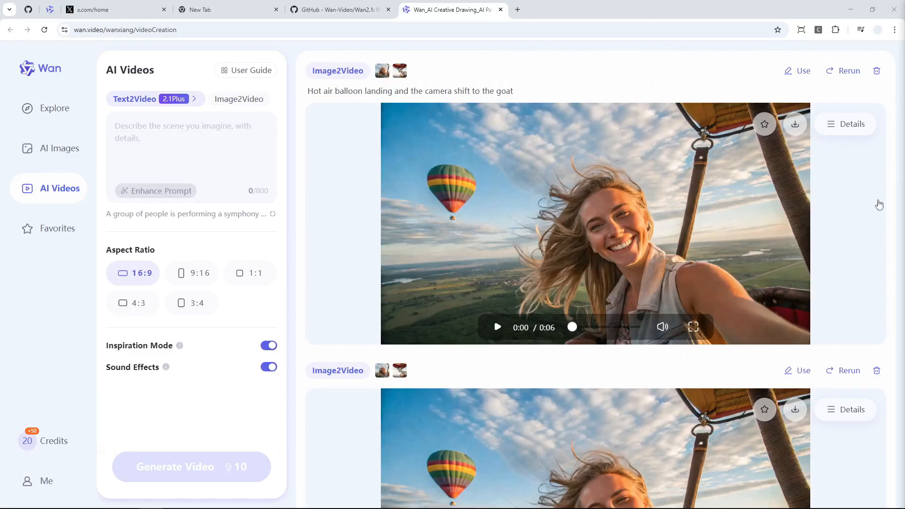
mouse_move(897, 114)
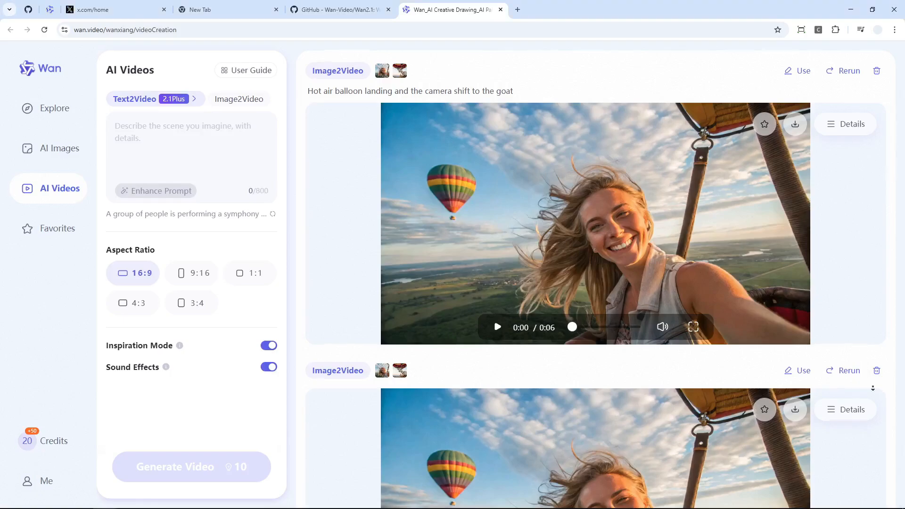
Play the second 6-second balloon result full screen, replay it, and leave full screen
scroll("down", 3)
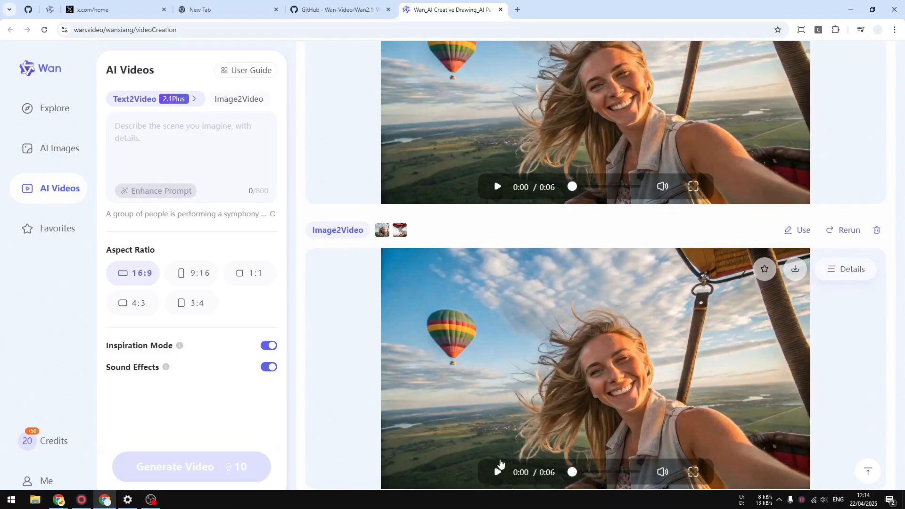
left_click(691, 471)
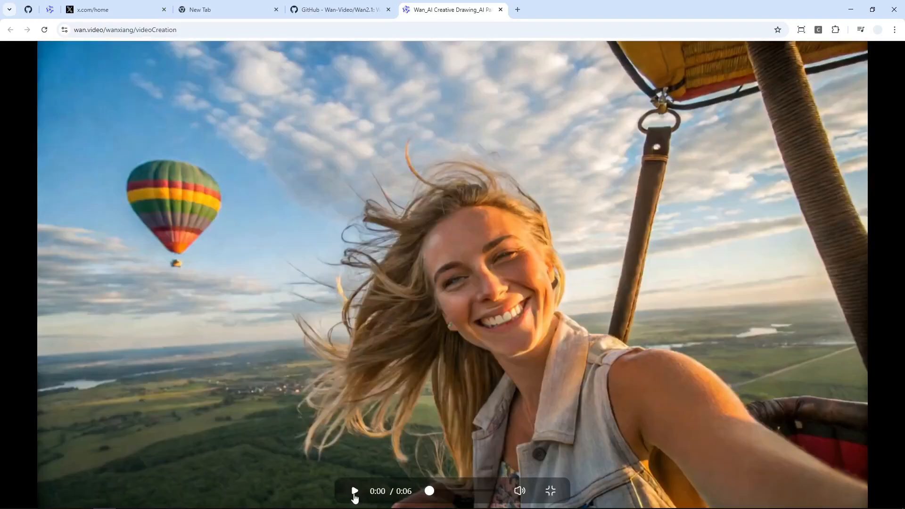
left_click(353, 490)
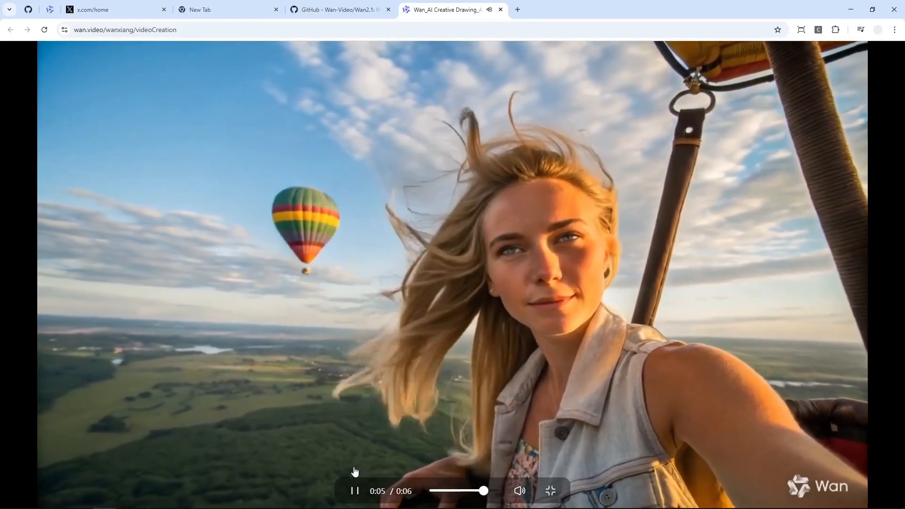
left_click(429, 490)
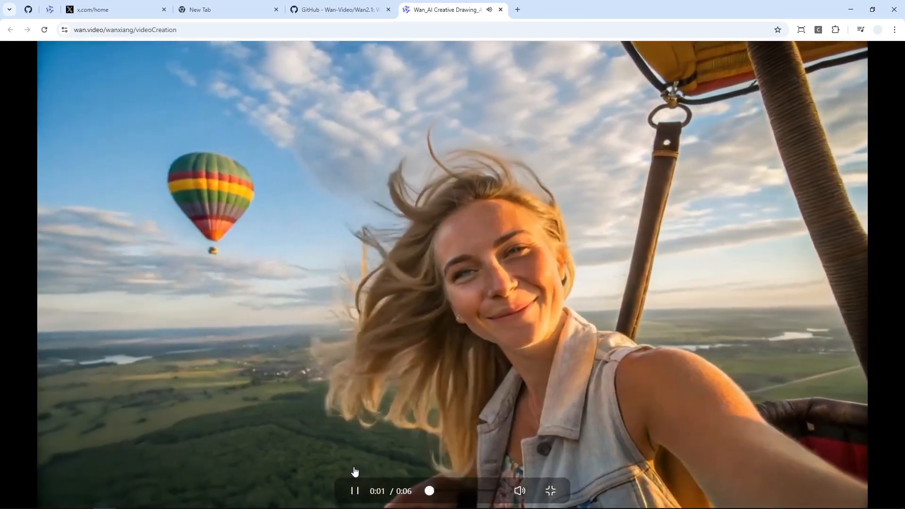
left_click(353, 490)
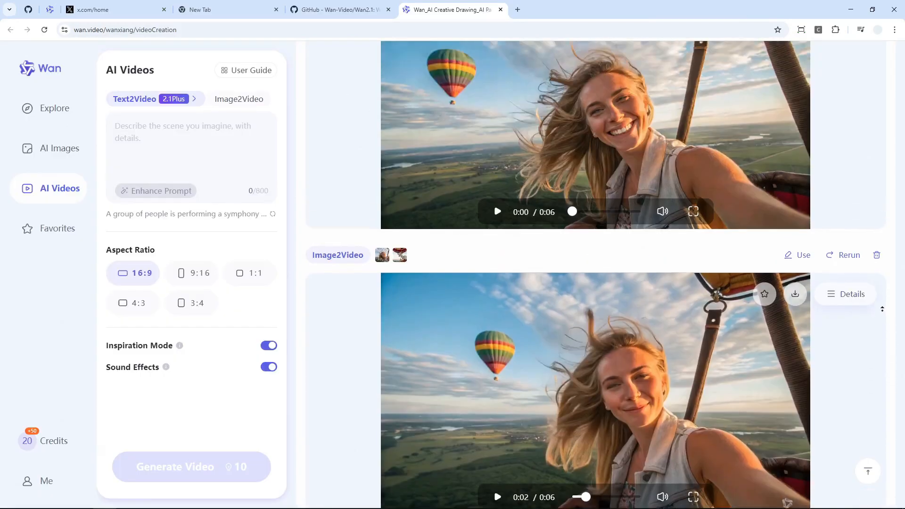
scroll("up", 3)
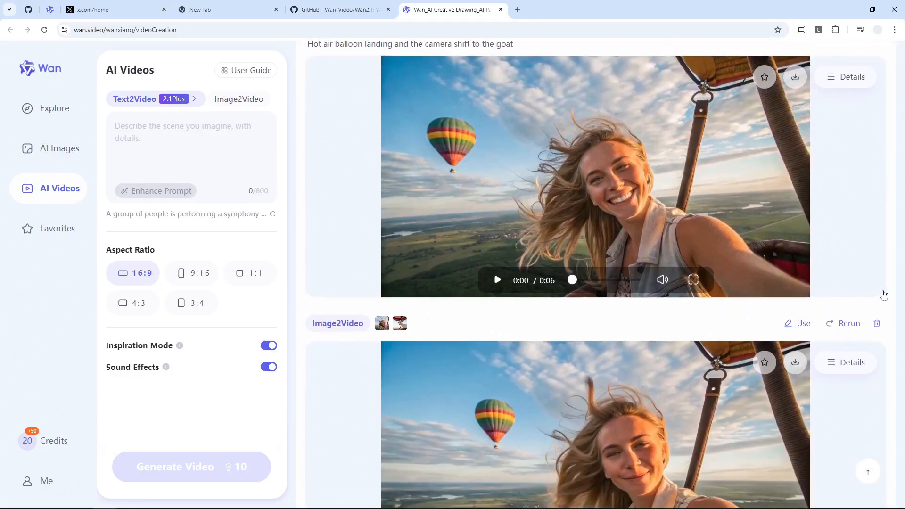
Play the first balloon-landing result full screen from the start
scroll("up", 3)
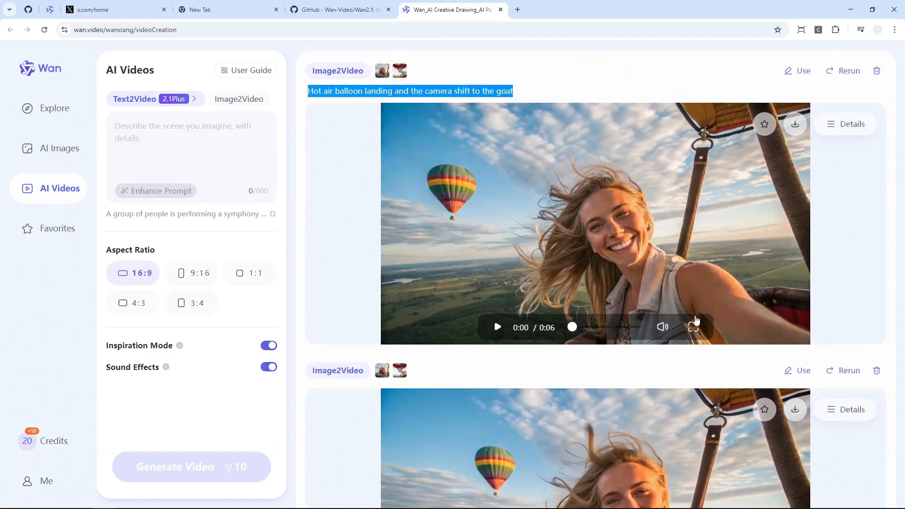
left_click(694, 327)
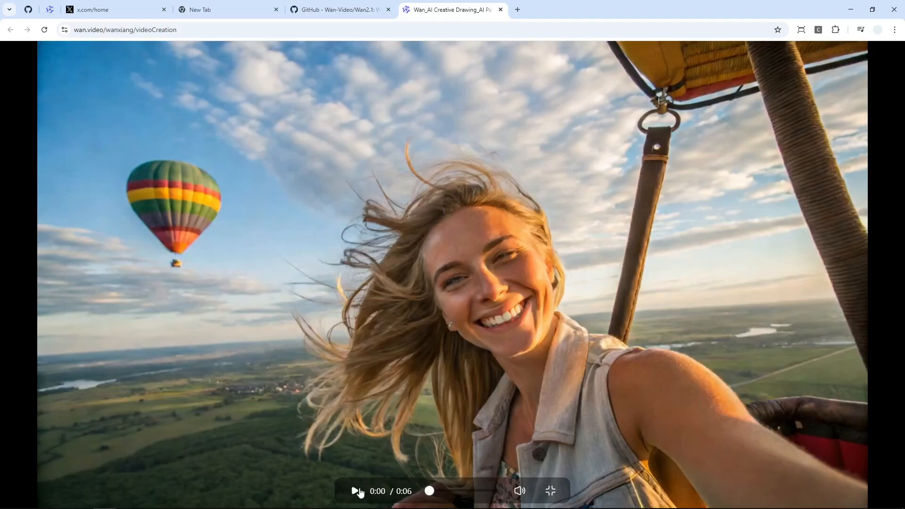
left_click(354, 491)
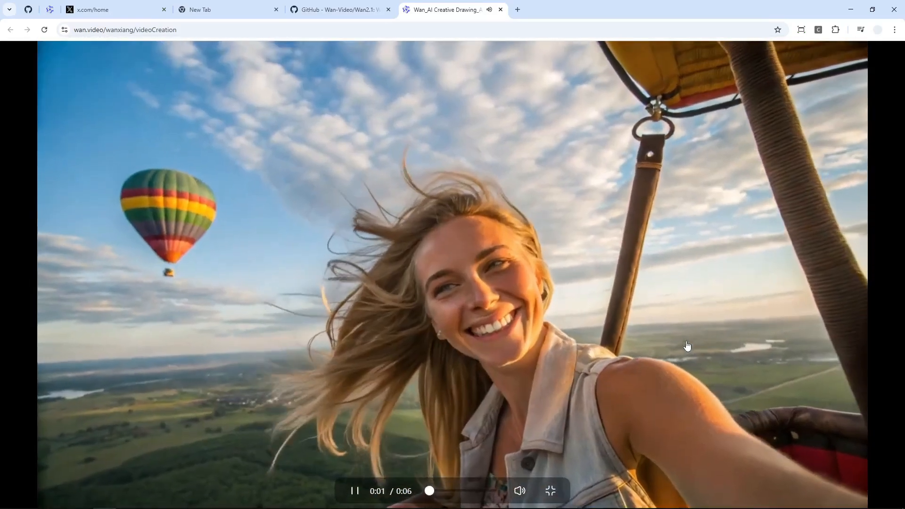
mouse_move(687, 346)
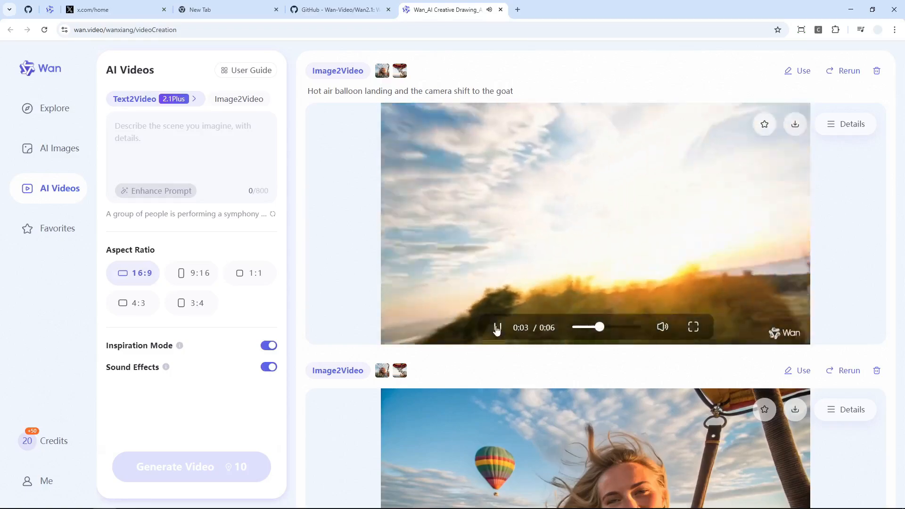
Pause the first result at about 4 seconds on the landing scene
left_click(496, 327)
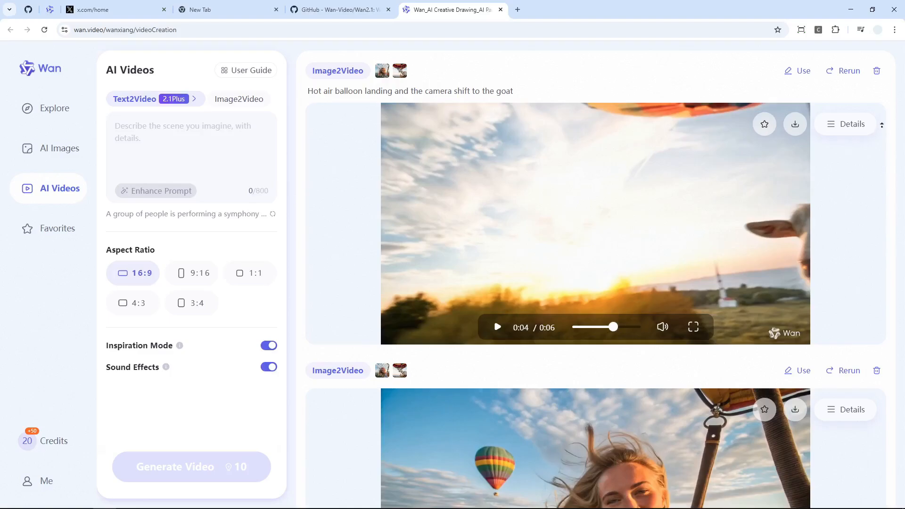
scroll("down", 3)
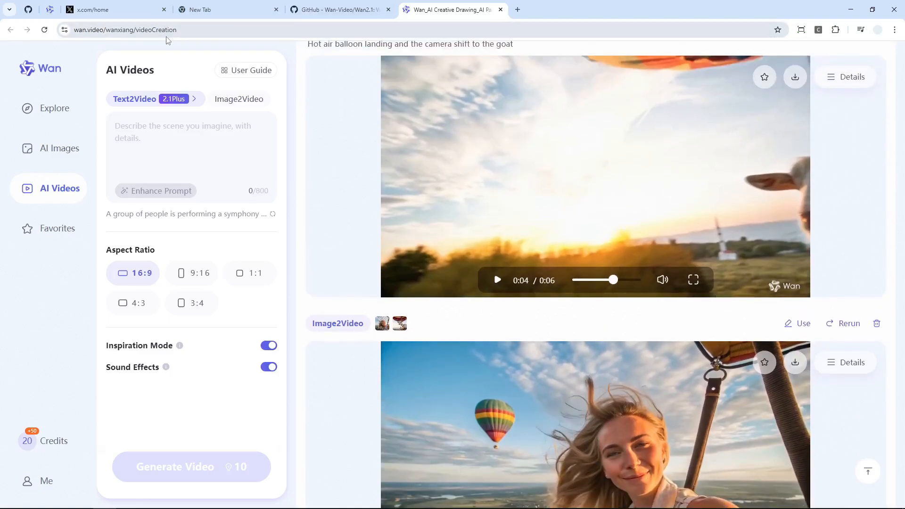
mouse_move(767, 190)
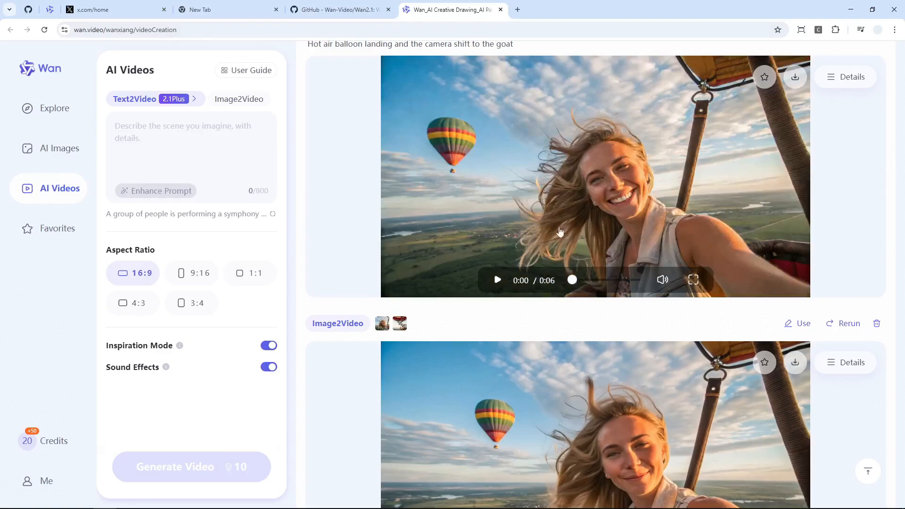
mouse_move(419, 168)
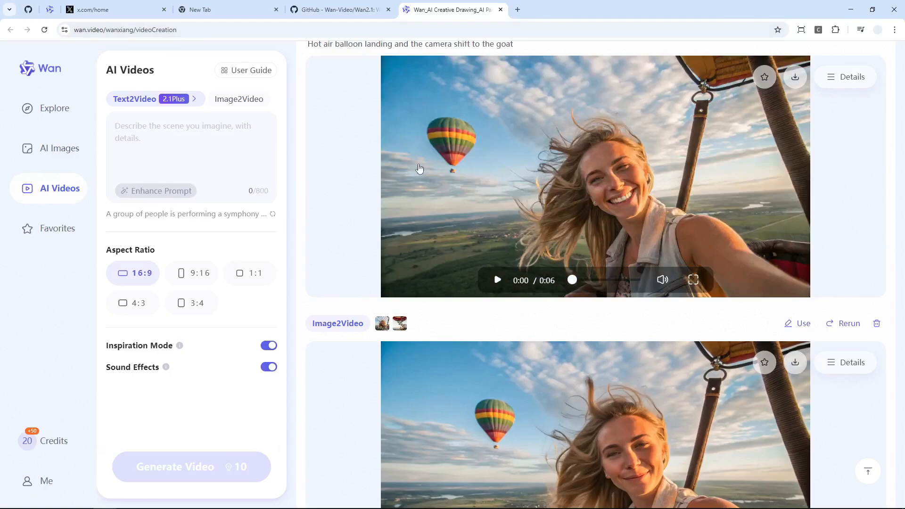